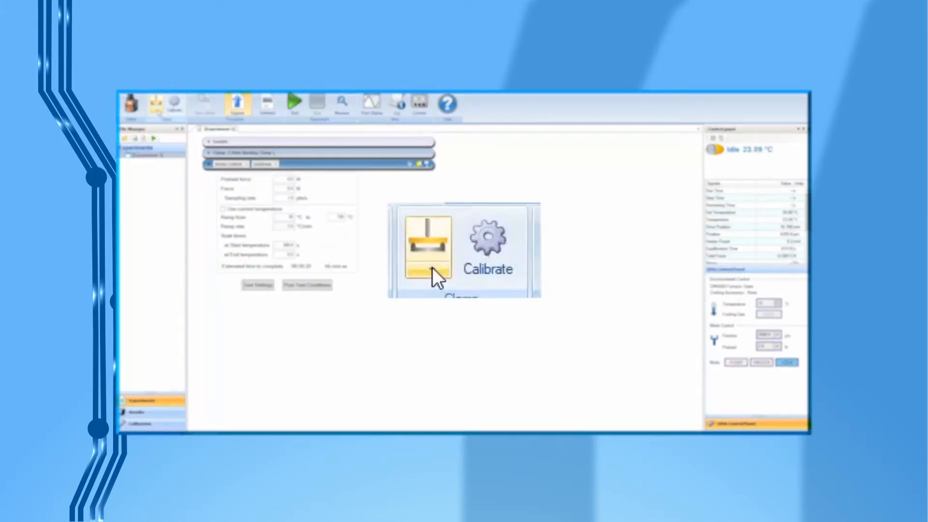
- Show the clamp list with the Add New Clamp option from the ribbon
{"action": "left_click", "coordinate": [427, 248]}
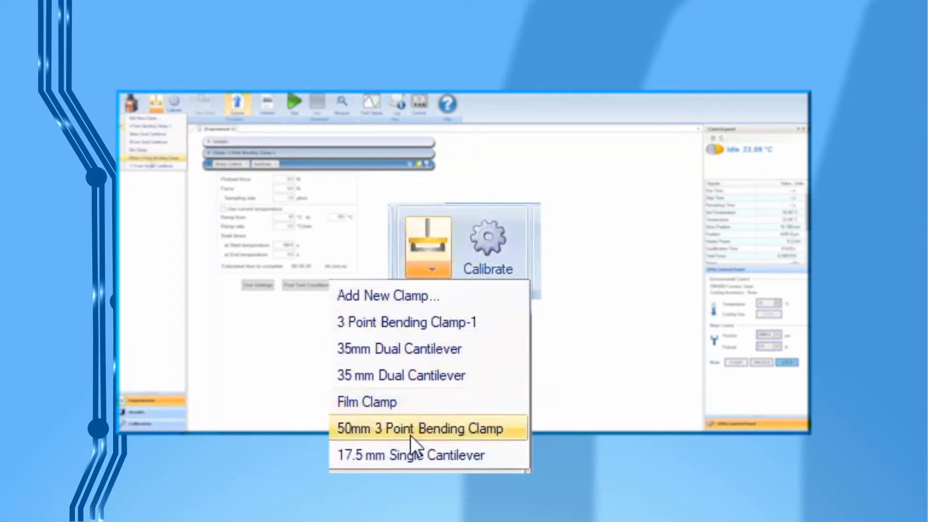
{"action": "mouse_move", "coordinate": [412, 454]}
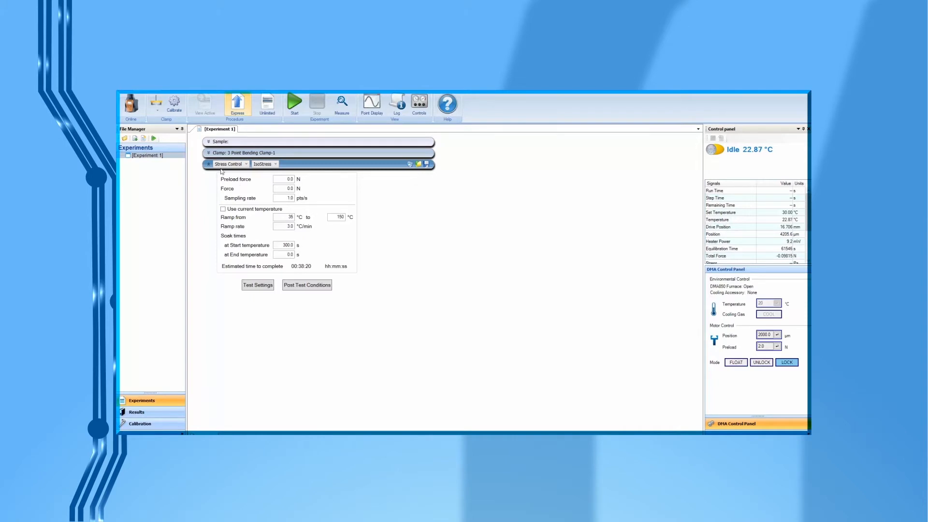
{"action": "left_click", "coordinate": [173, 106]}
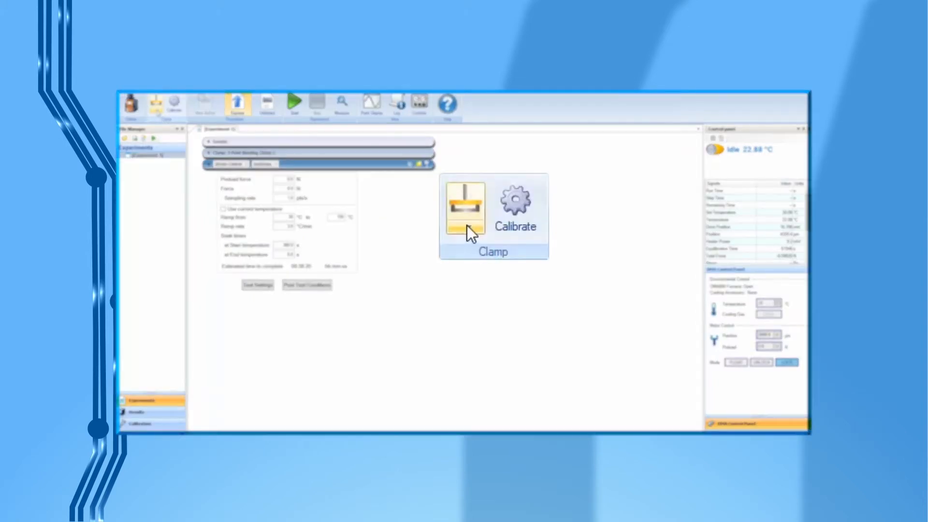
{"action": "left_click", "coordinate": [466, 228]}
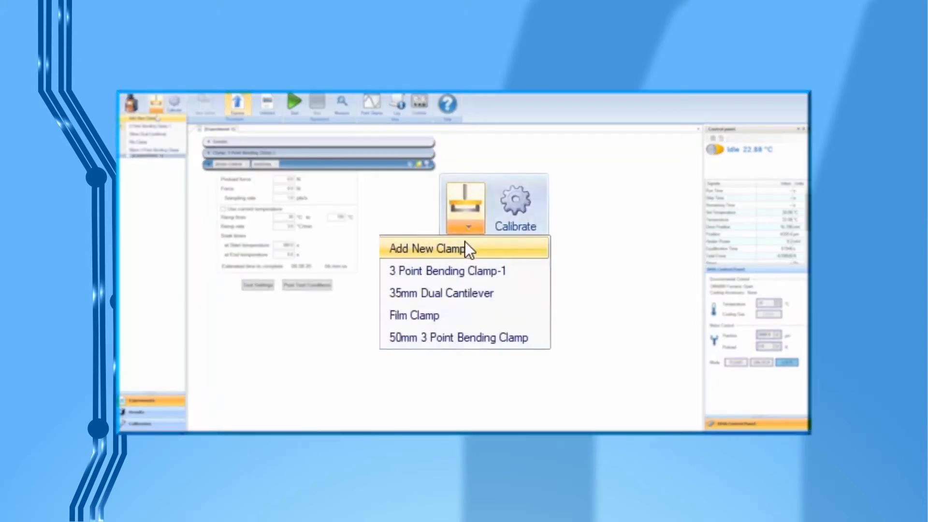
- Add a new Single Cantilever clamp with rectangular 17.5 × 12.5 × 1 mm sample dimensions
{"action": "left_click", "coordinate": [428, 248]}
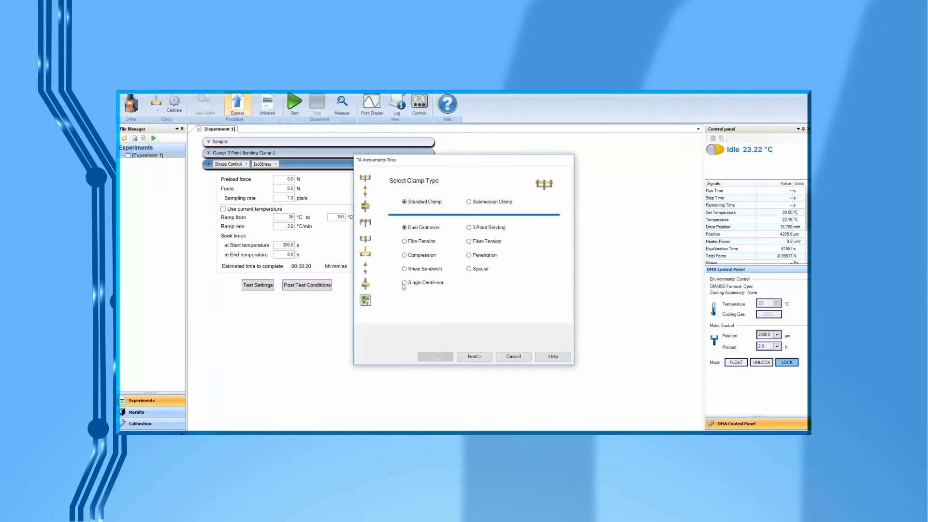
{"action": "left_click", "coordinate": [404, 282]}
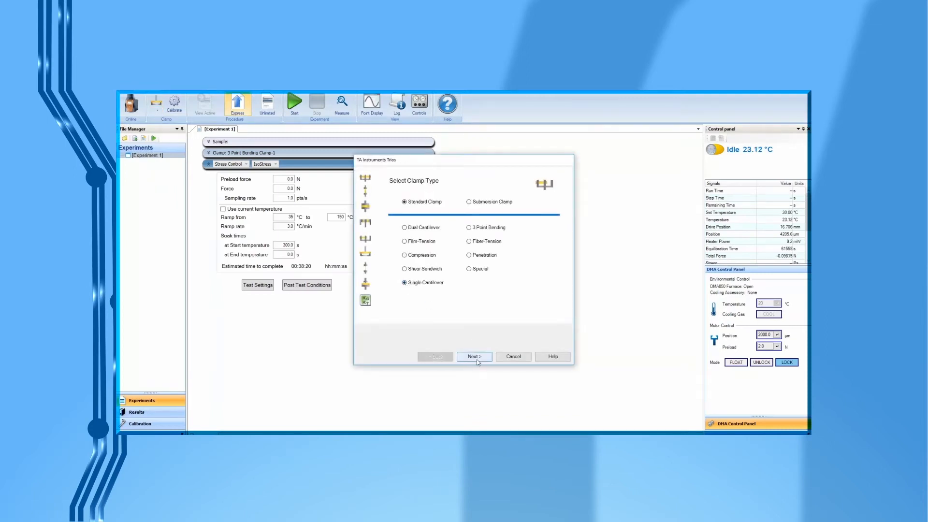
{"action": "left_click", "coordinate": [474, 357]}
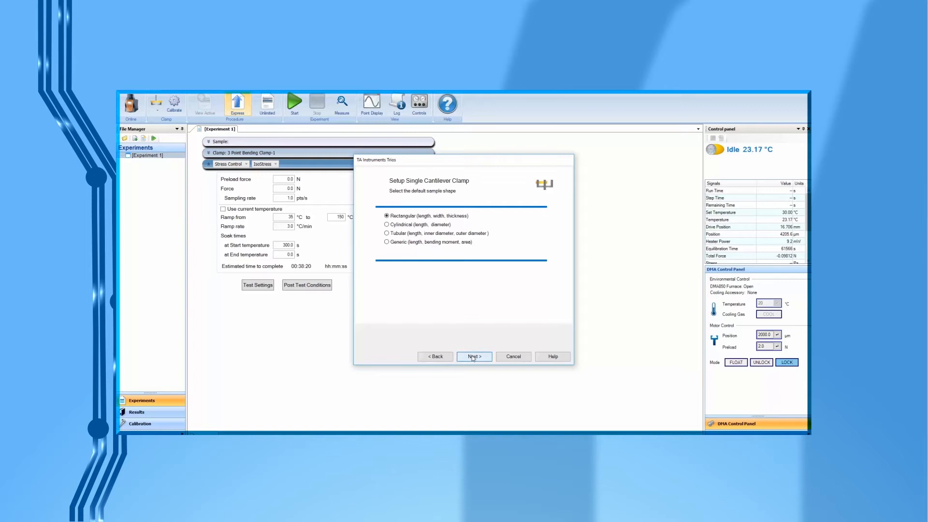
{"action": "left_click", "coordinate": [473, 357]}
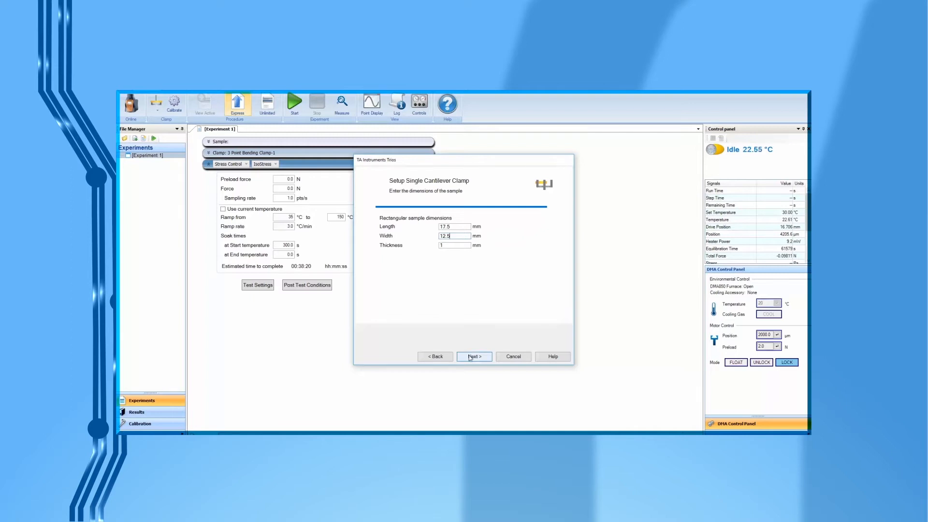
{"action": "left_click", "coordinate": [473, 357]}
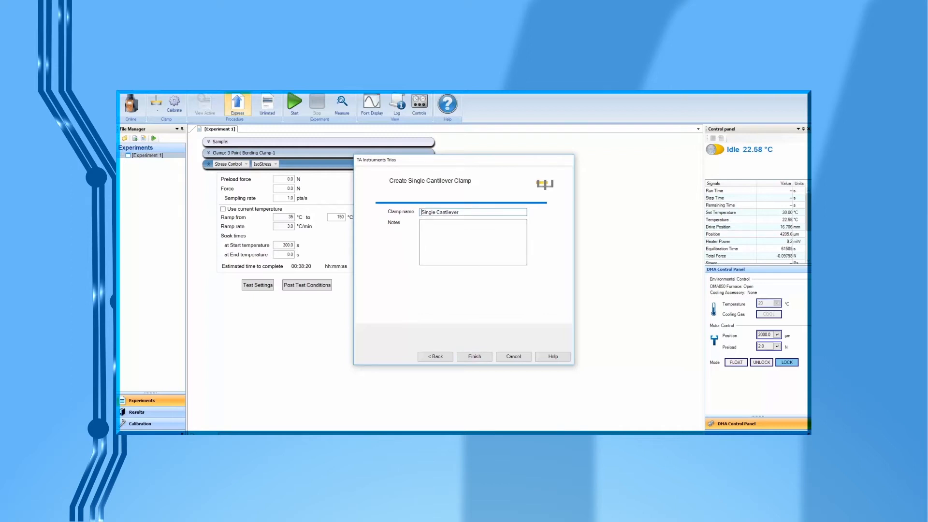
- Name the clamp '17.5mm Single Cantilever' and finish creating it
{"action": "left_click", "coordinate": [472, 212]}
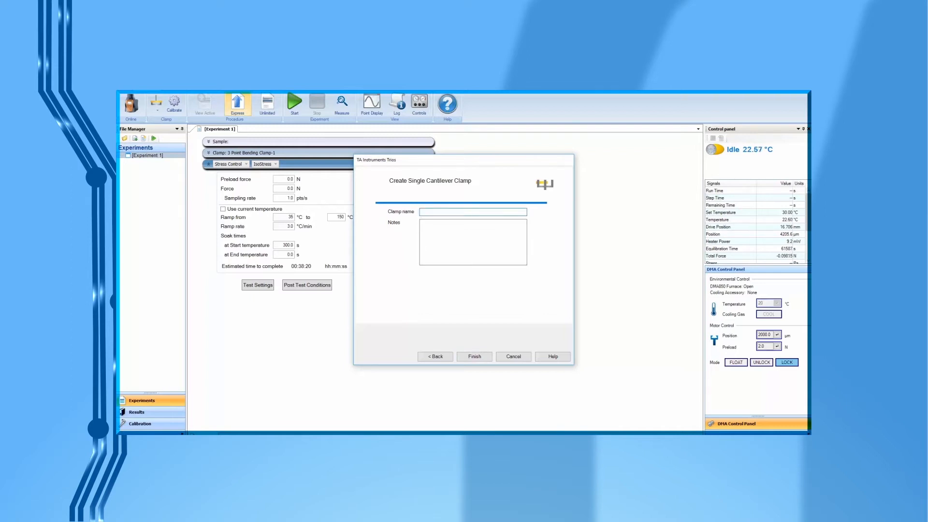
{"action": "type", "text": "17.5mm Single Cantilever"}
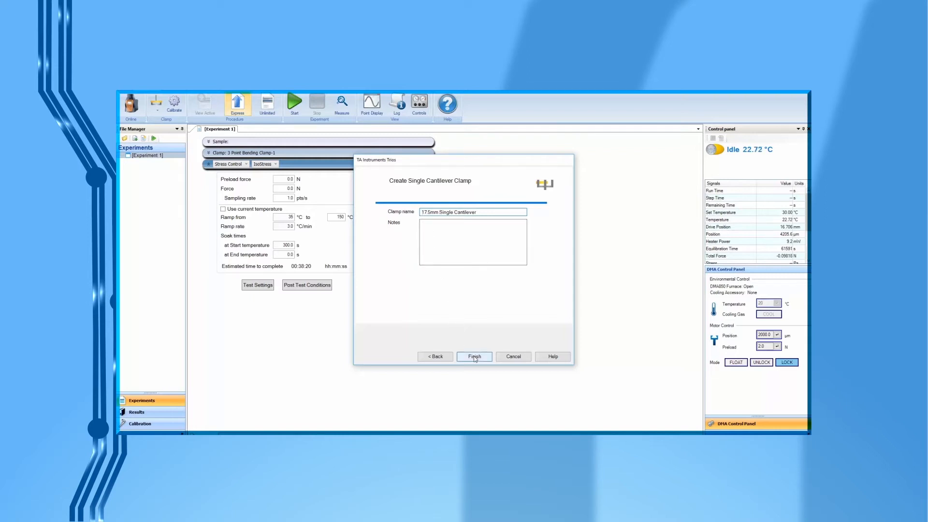
{"action": "left_click", "coordinate": [474, 357]}
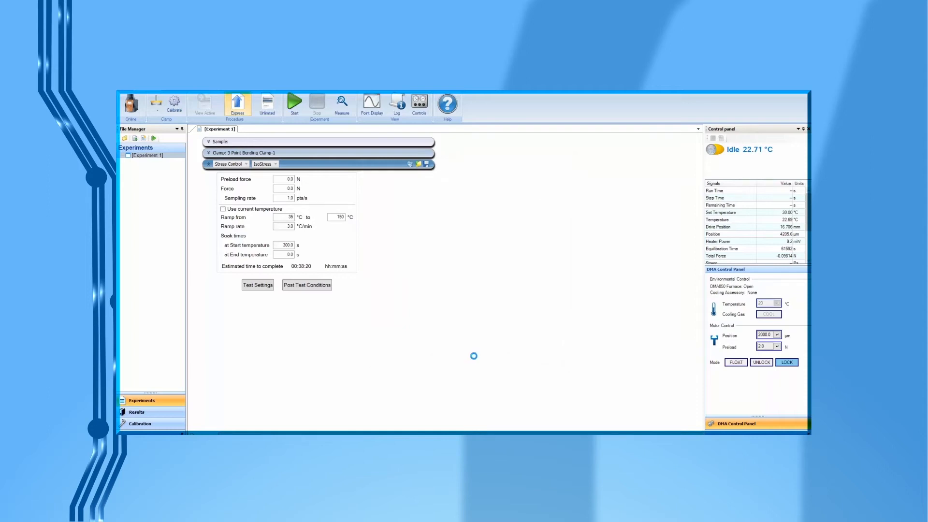
{"action": "left_click", "coordinate": [141, 423]}
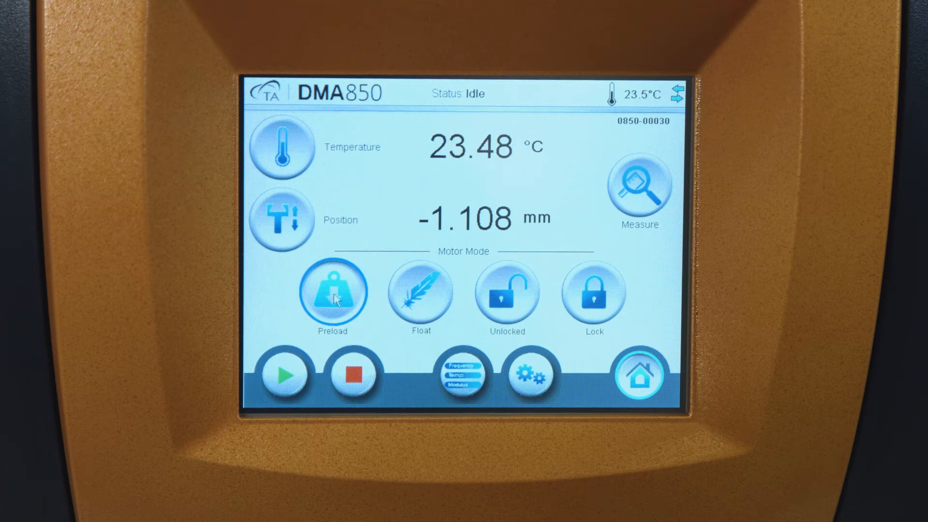
{"action": "left_click", "coordinate": [593, 291]}
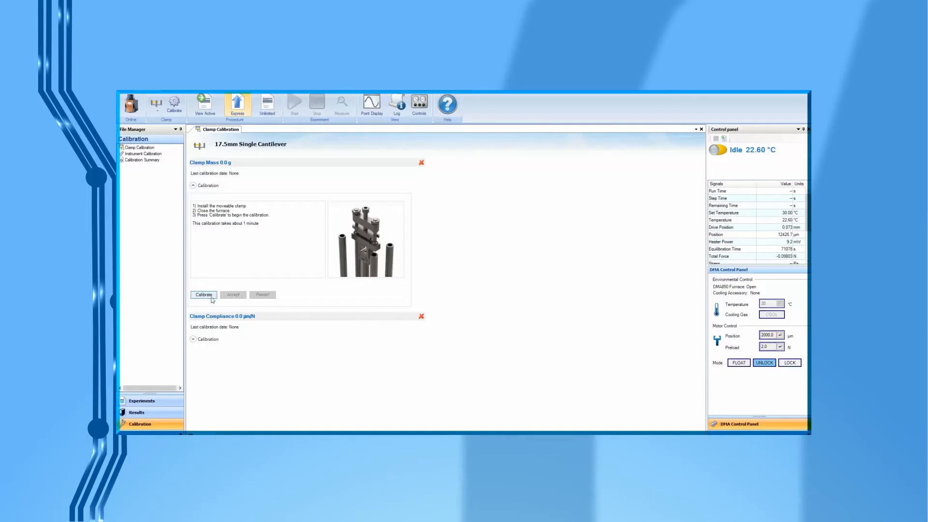
- Run the clamp mass calibration and accept the measured 29.9 g value
{"action": "left_click", "coordinate": [203, 294]}
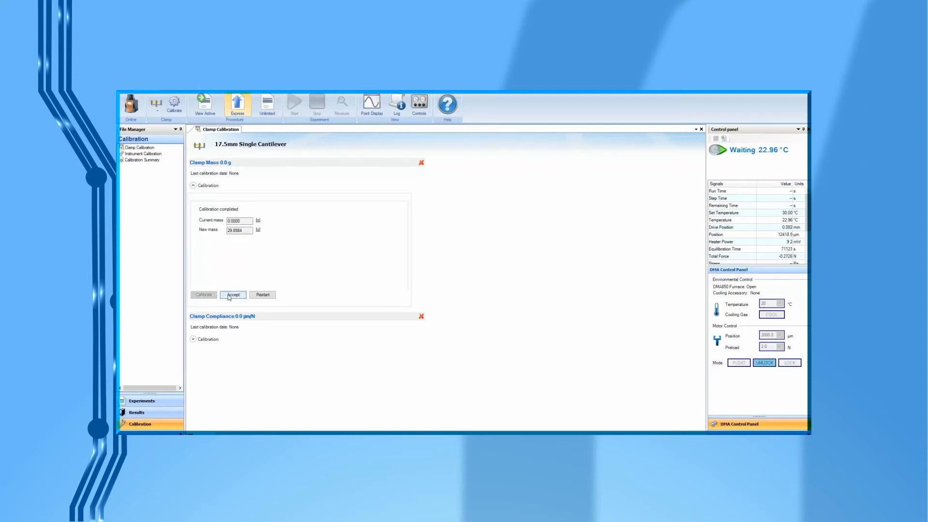
{"action": "left_click", "coordinate": [233, 295]}
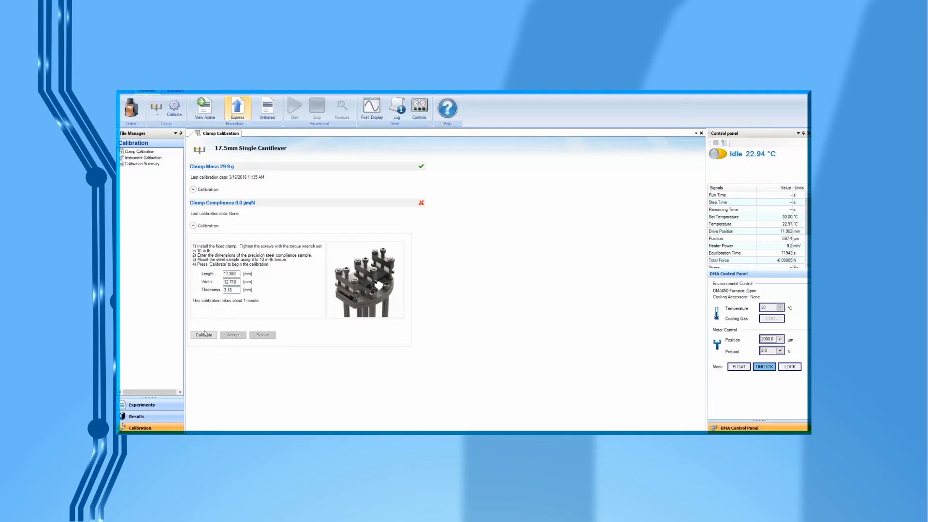
- Run the clamp compliance calibration and accept the 0.617615 µm/N value
{"action": "left_click", "coordinate": [203, 334]}
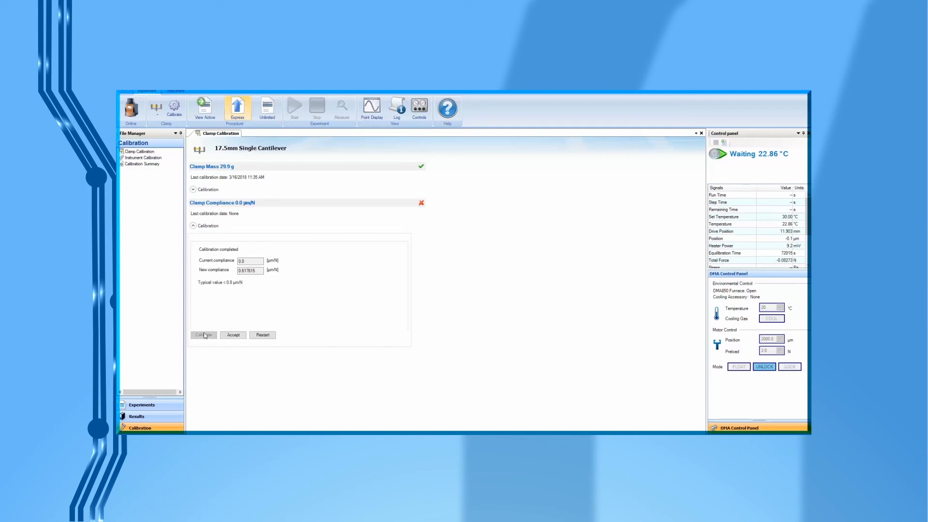
{"action": "mouse_move", "coordinate": [234, 289]}
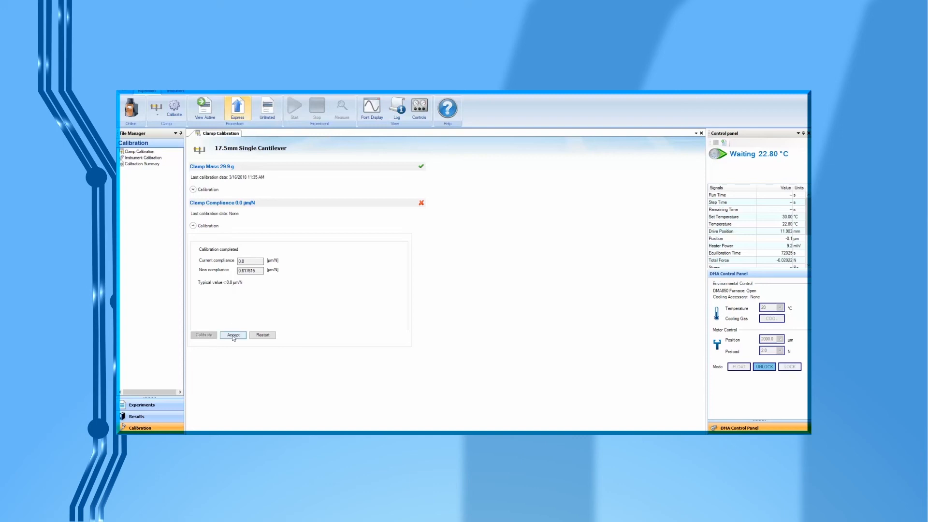
{"action": "left_click", "coordinate": [233, 335]}
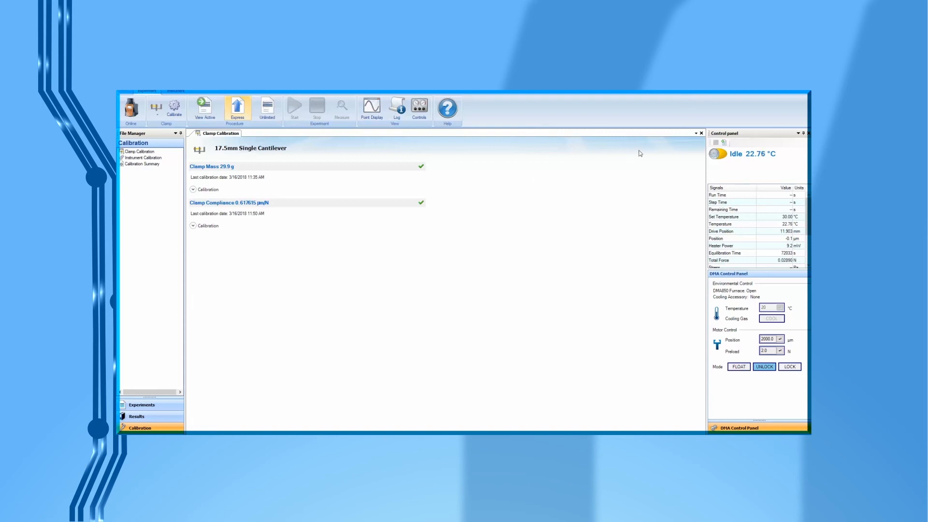
{"action": "mouse_move", "coordinate": [701, 133]}
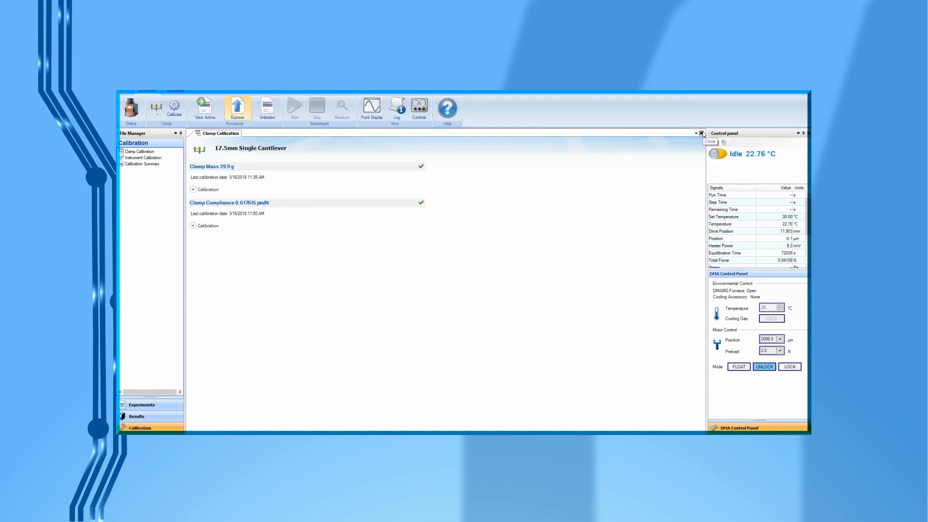